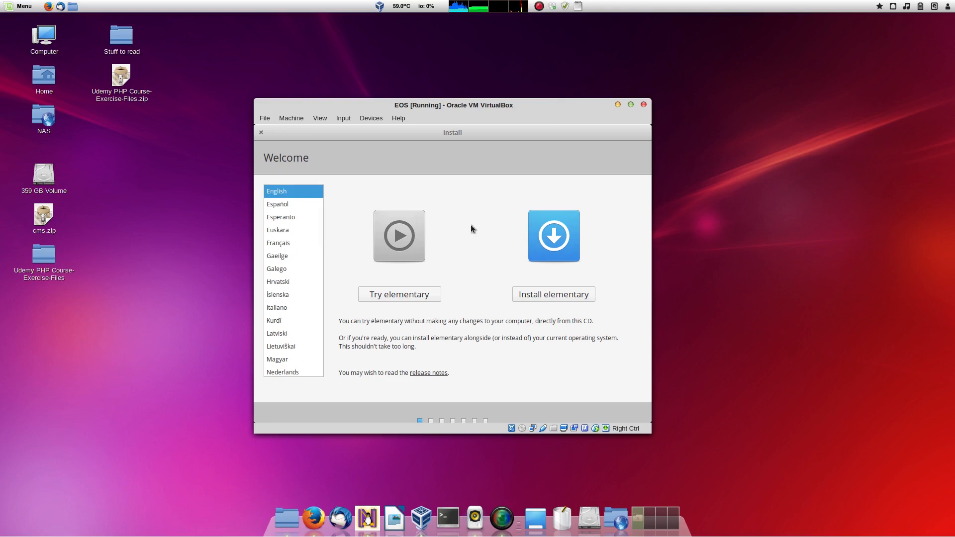
- Choose Install elementary, include third-party graphics and Wi-Fi software, and continue to installation type
left_click(552, 294)
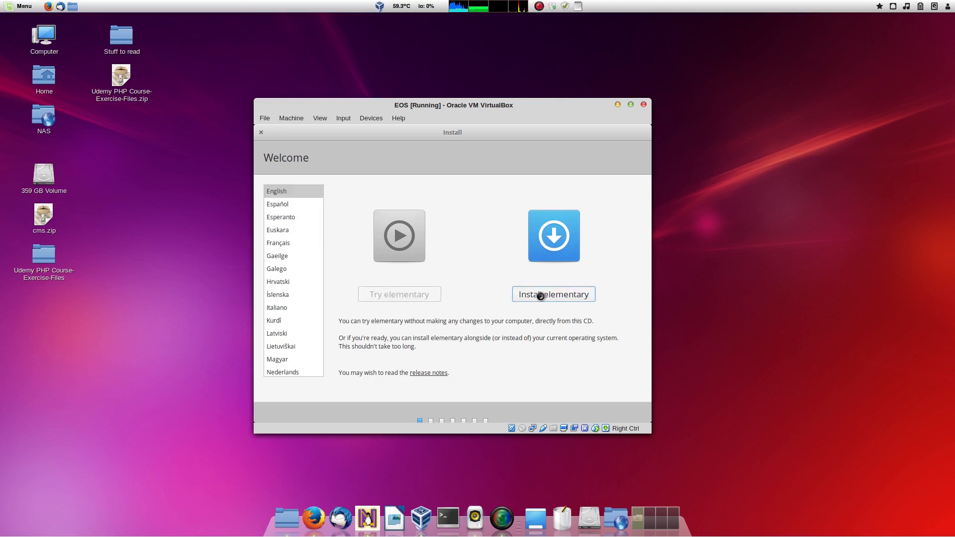
left_click(552, 294)
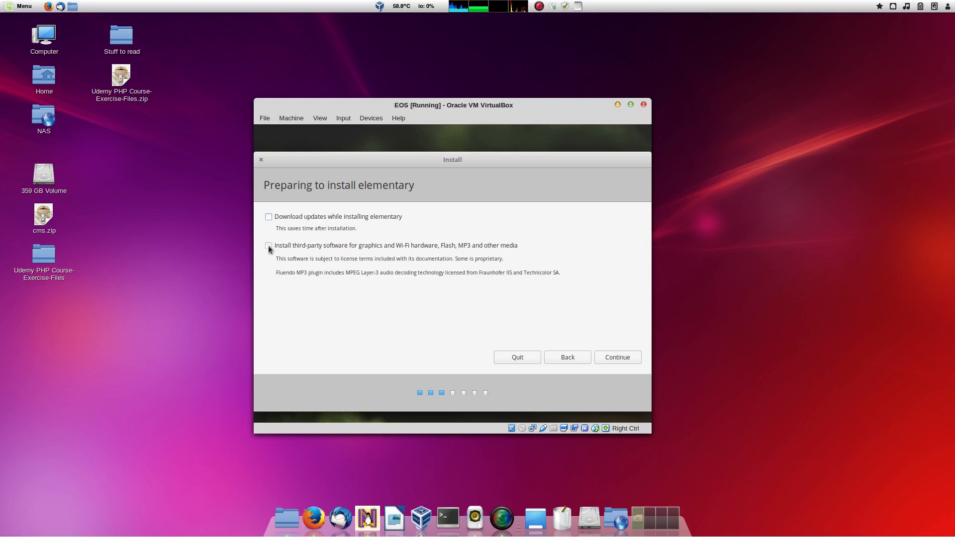
left_click(268, 246)
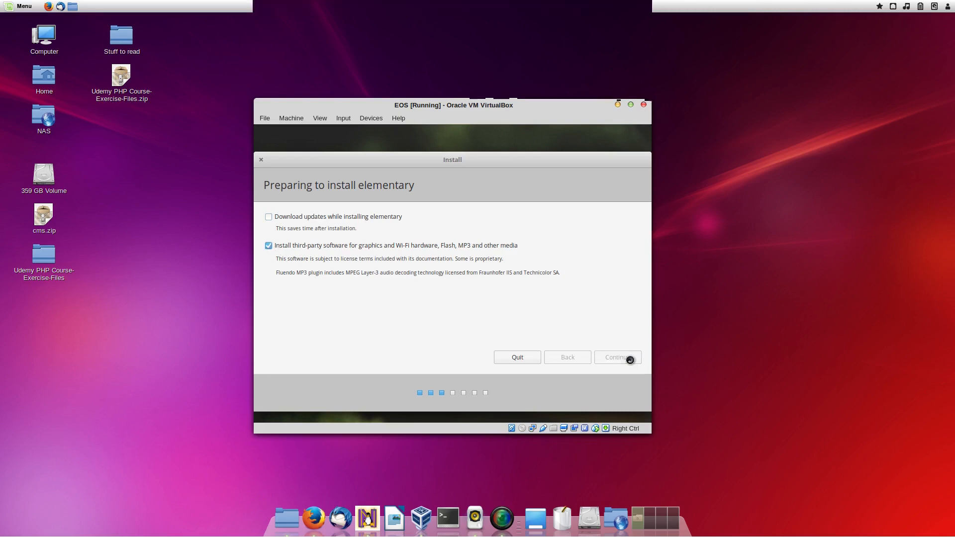
left_click(616, 357)
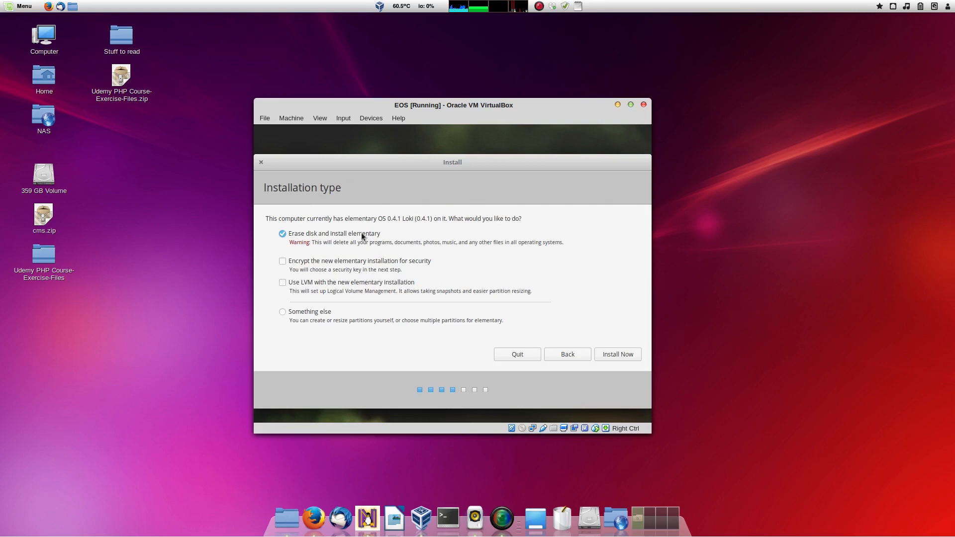
mouse_move(311, 219)
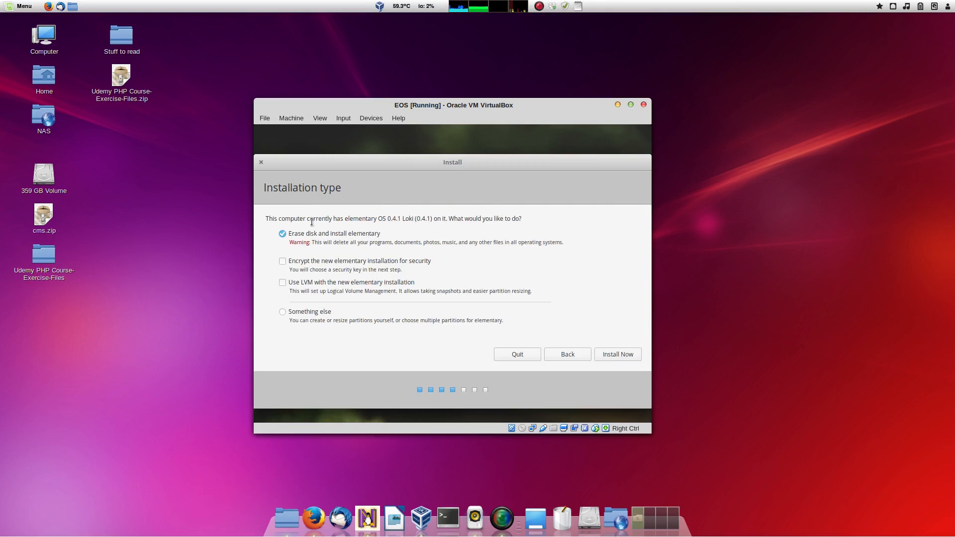
mouse_move(497, 218)
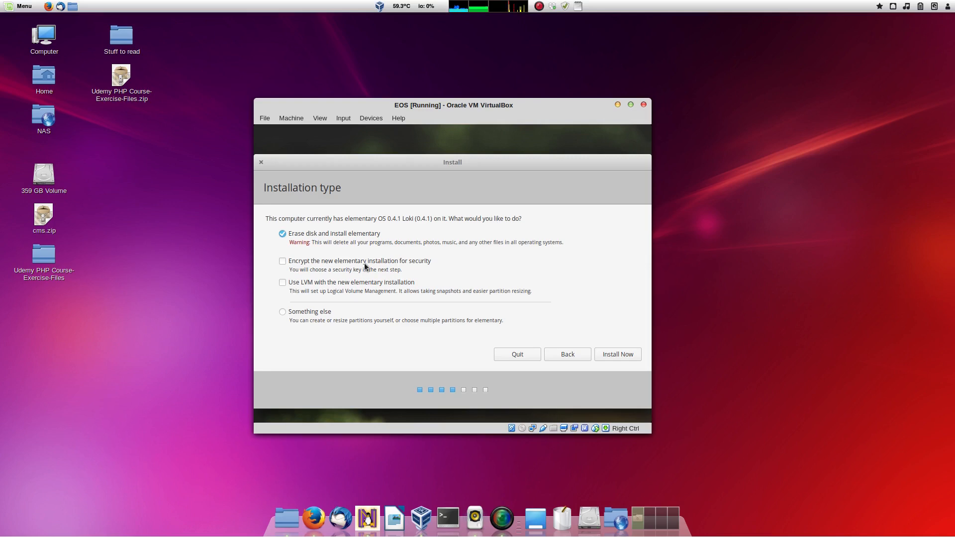
mouse_move(381, 239)
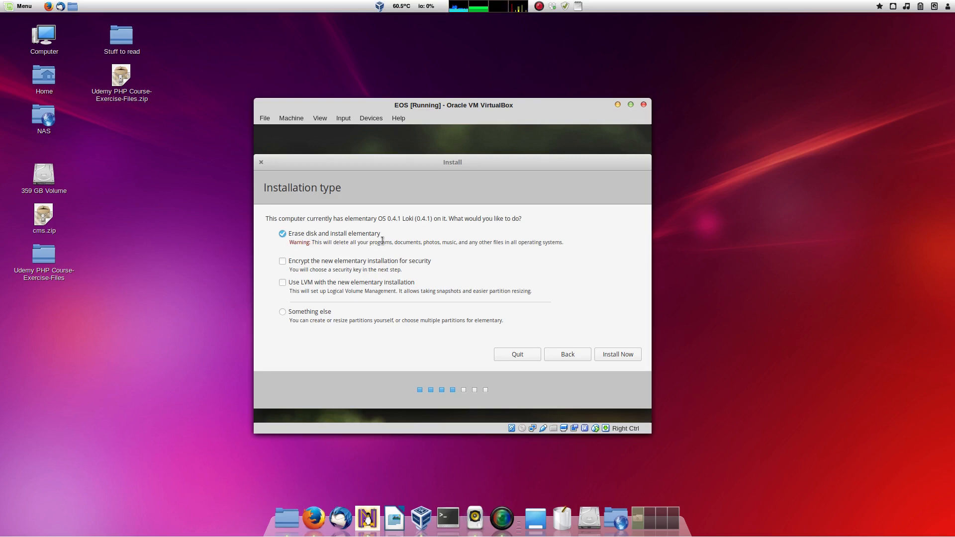
mouse_move(329, 239)
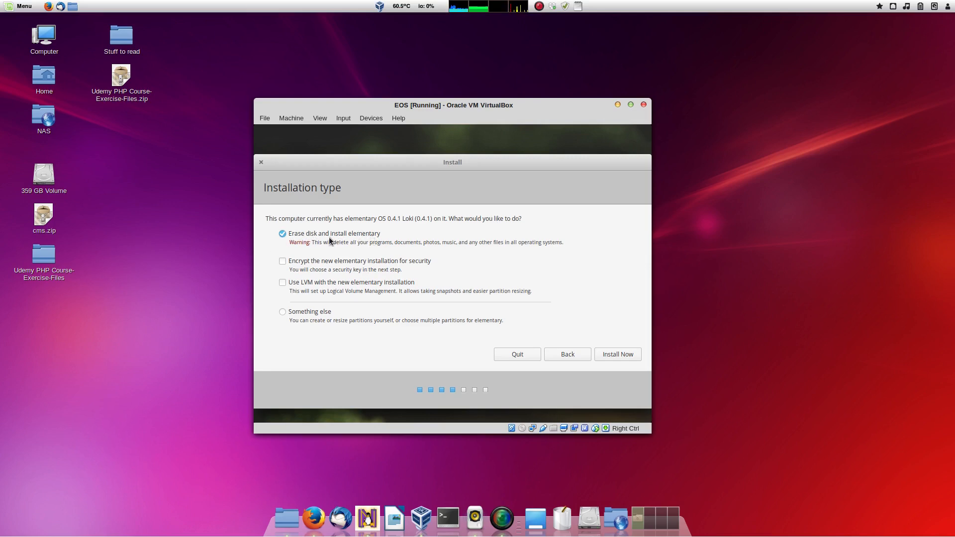
mouse_move(306, 270)
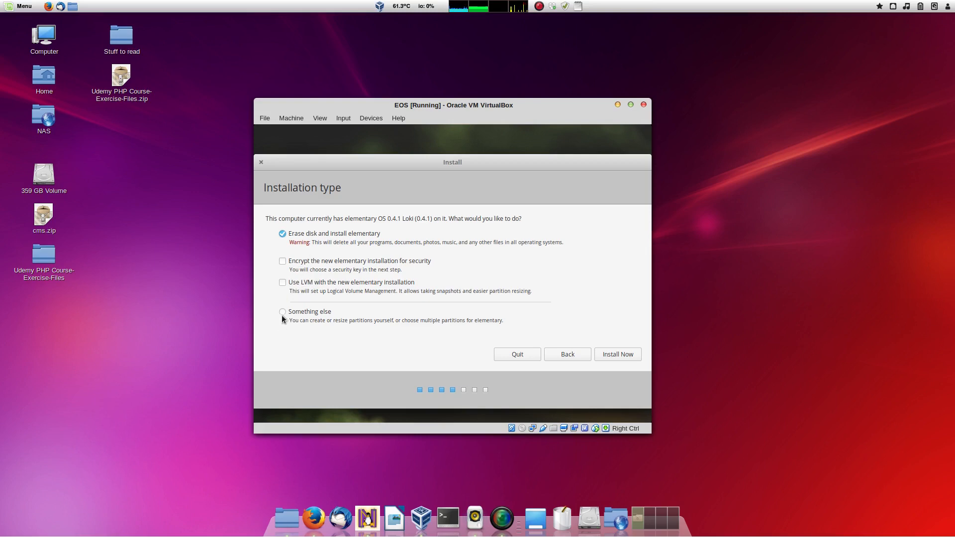
mouse_move(264, 307)
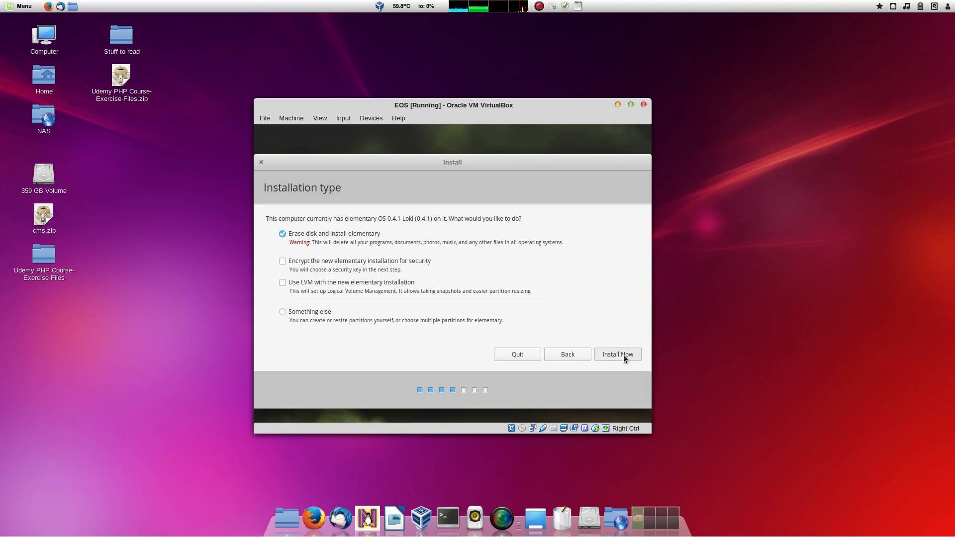
- Install now with 'Erase disk and install elementary' left selected
left_click(617, 354)
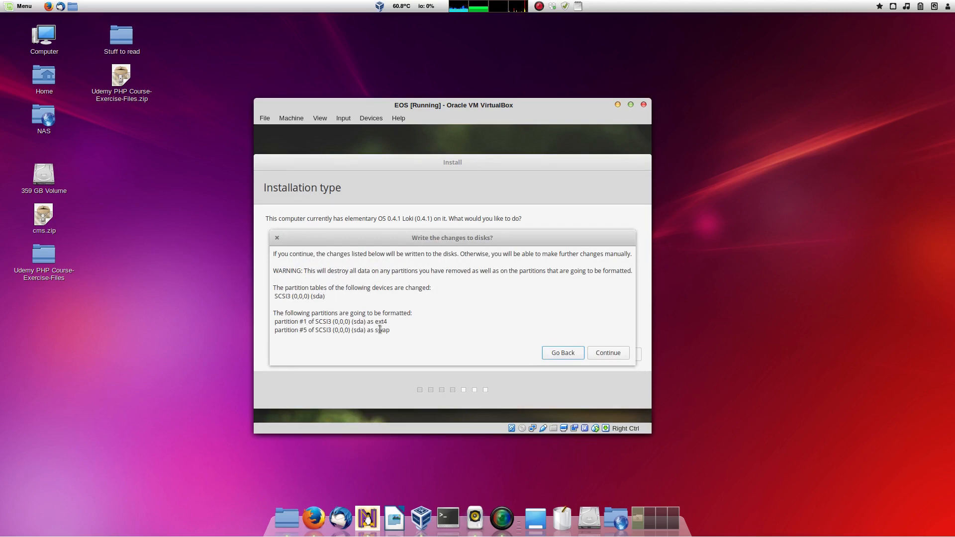
- Confirm writing partition changes, then accept London and the English (UK) keyboard layout
left_click(561, 352)
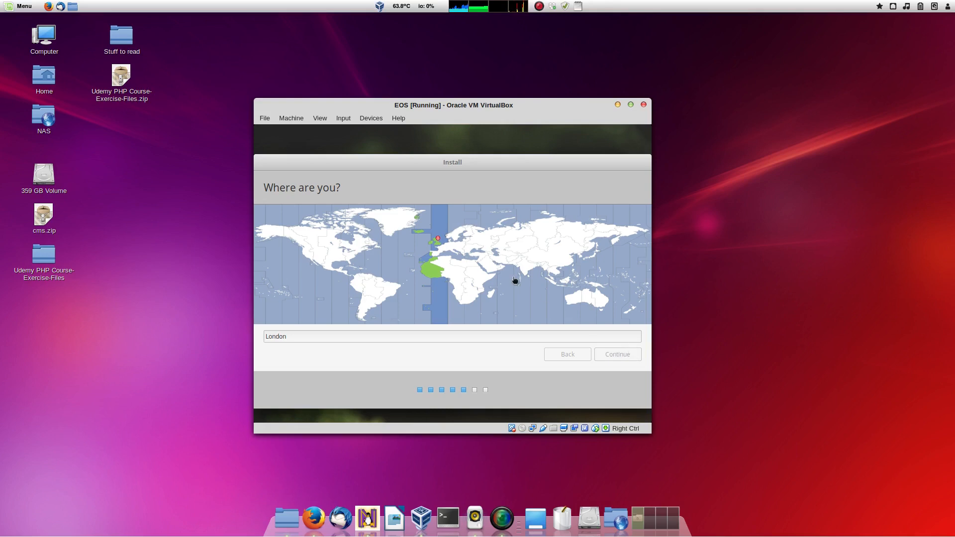
left_click(616, 354)
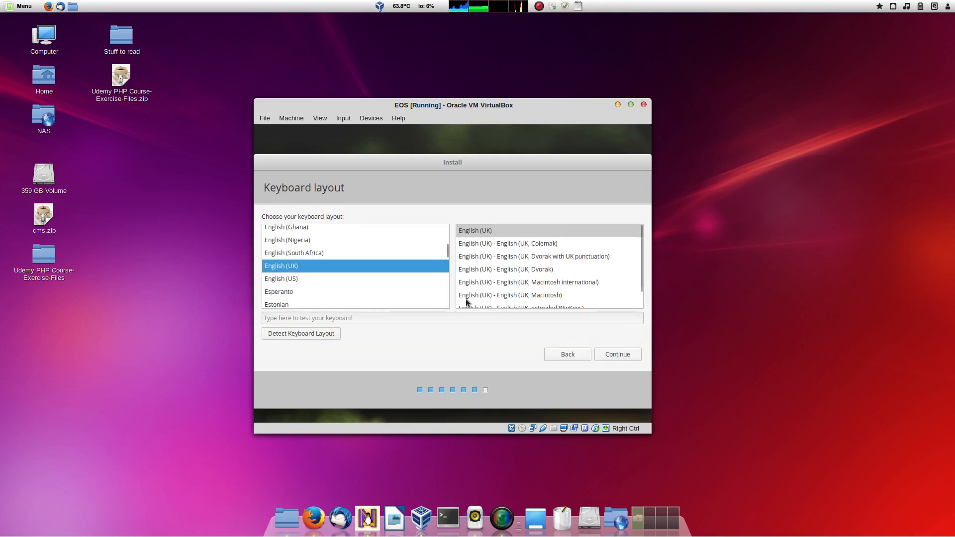
mouse_move(611, 373)
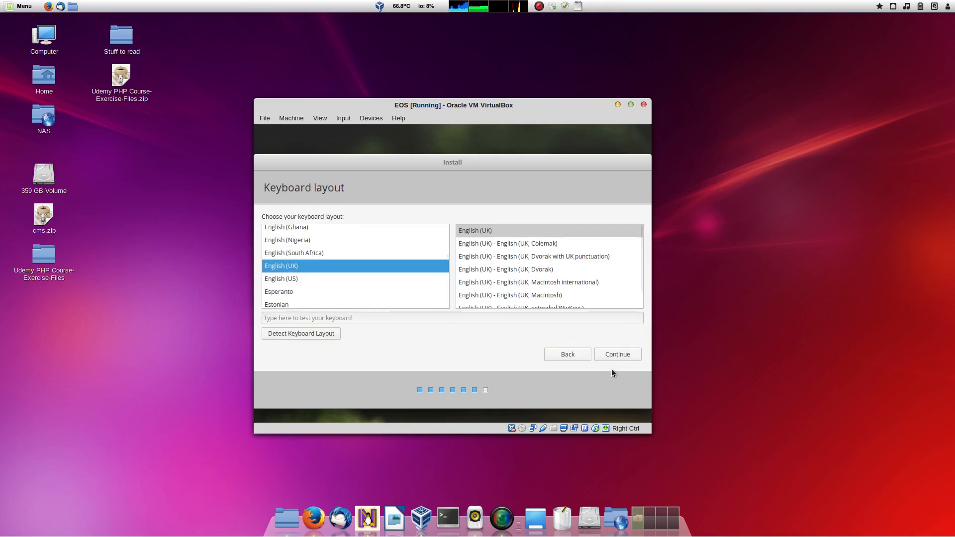
left_click(617, 354)
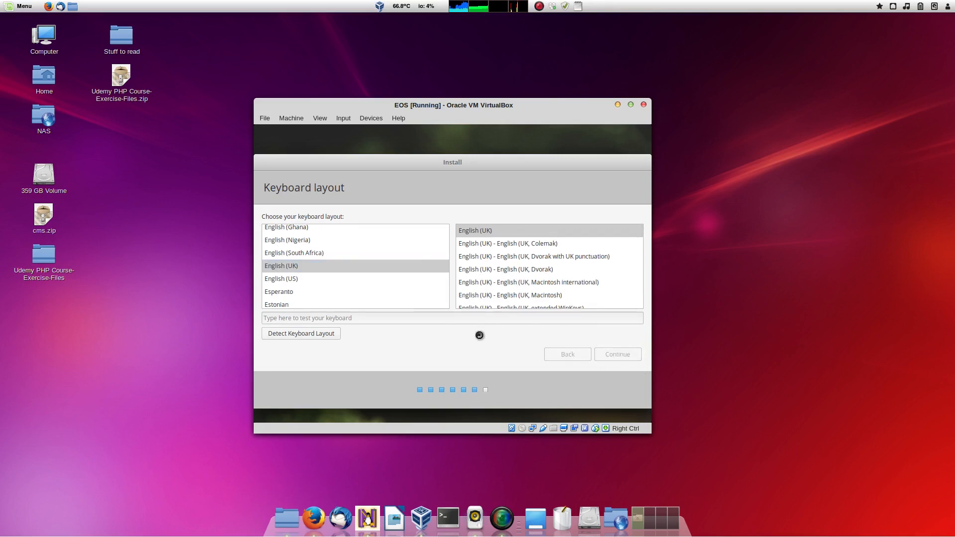
left_click(617, 354)
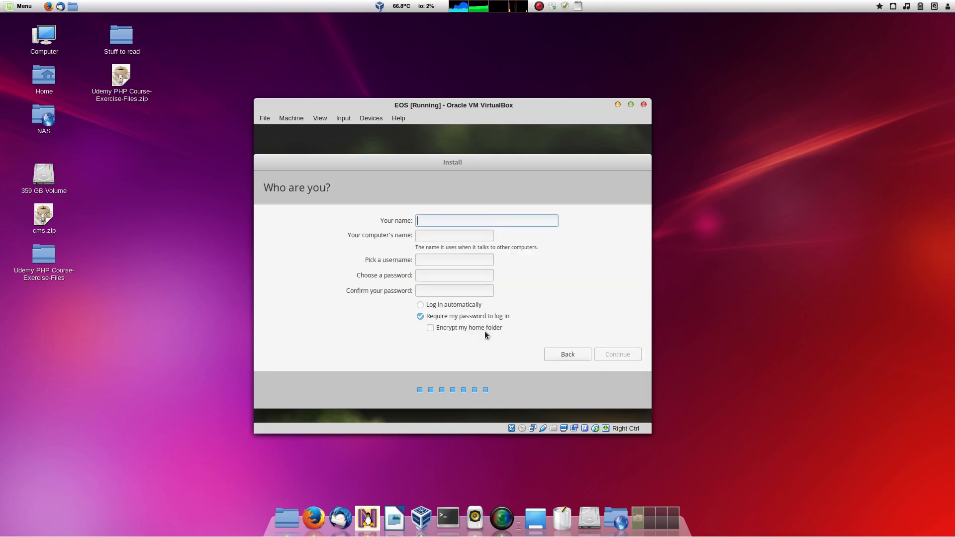
- Create the account 'Hamish' with a password and automatic login, then continue installing
type("Hamish")
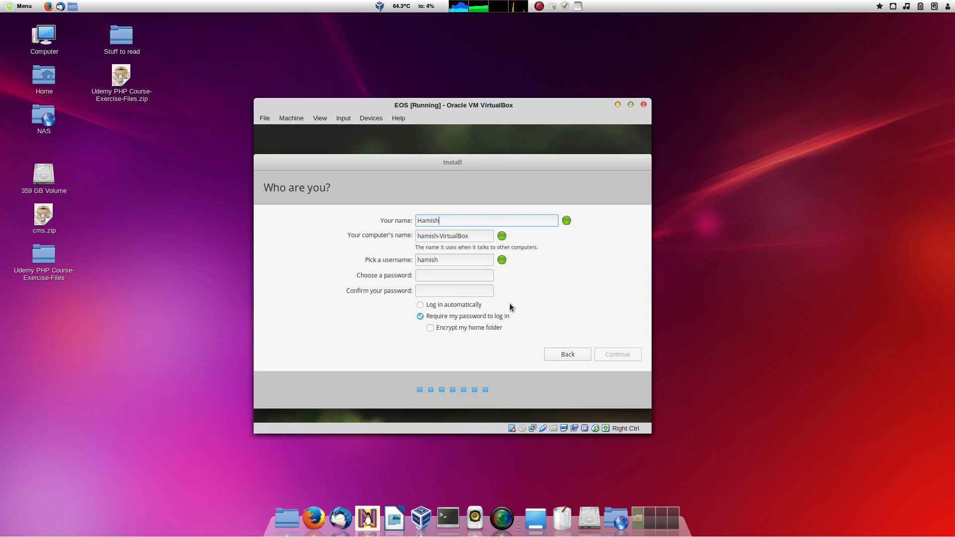
left_click(453, 274)
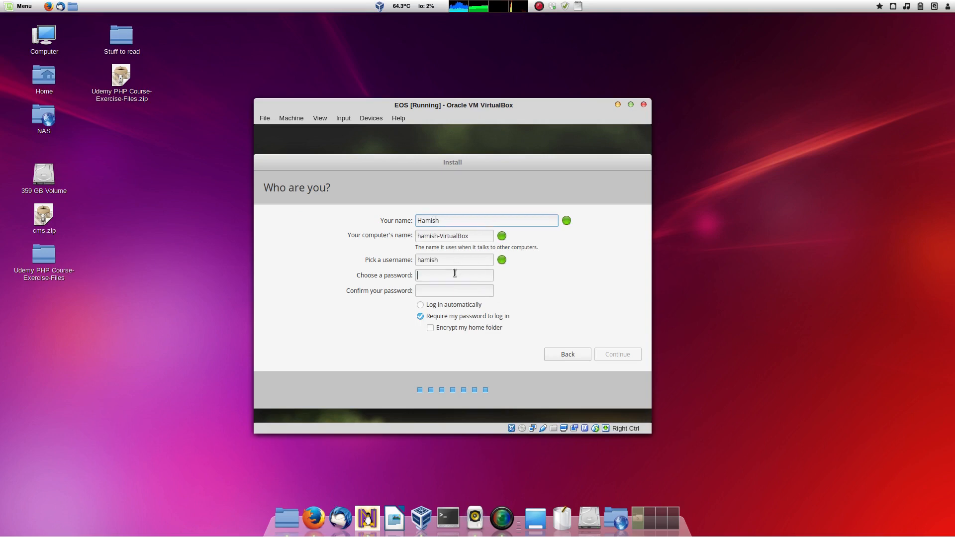
left_click(454, 276)
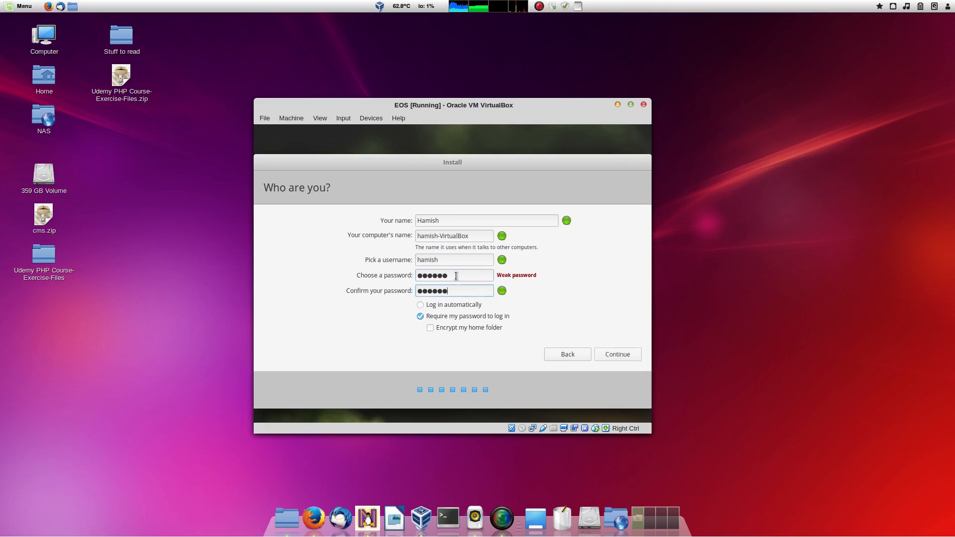
left_click(420, 304)
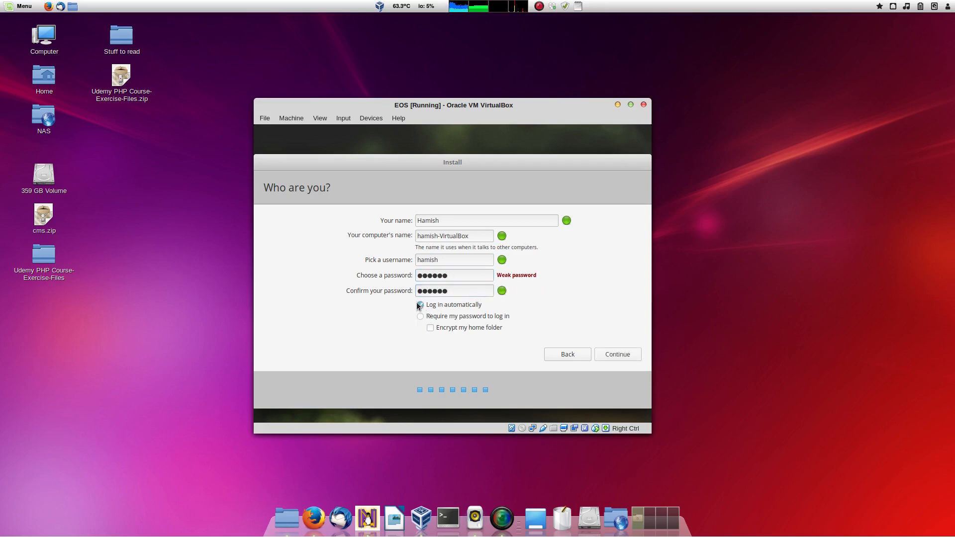
left_click(420, 304)
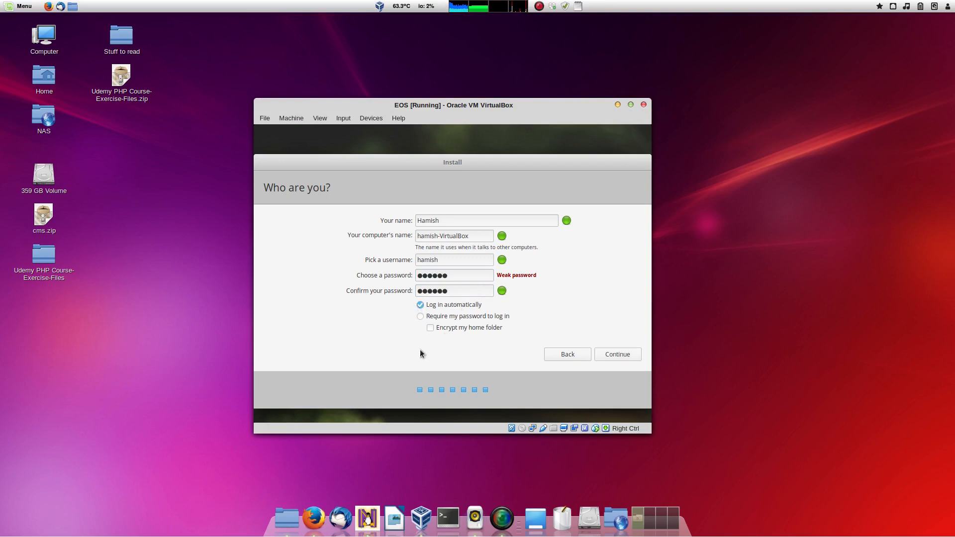
mouse_move(425, 352)
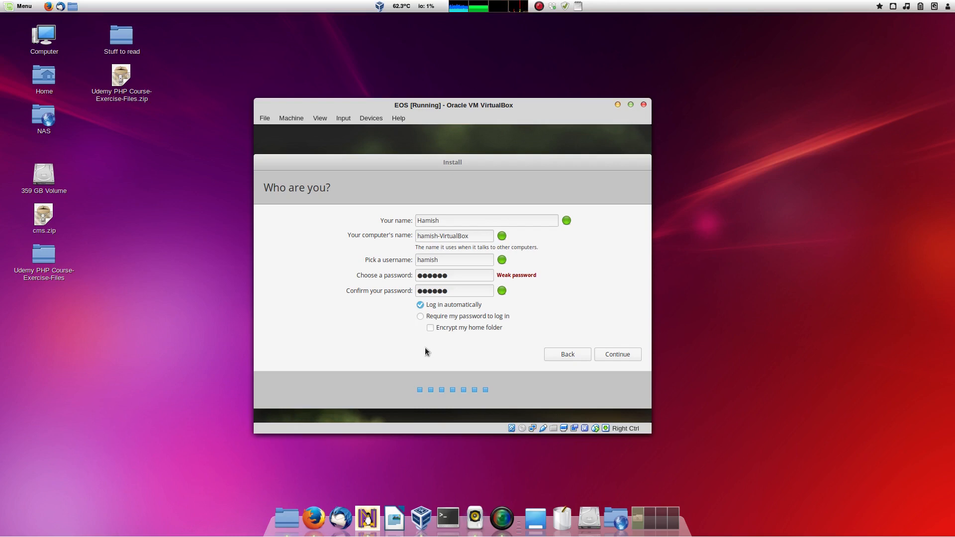
mouse_move(453, 360)
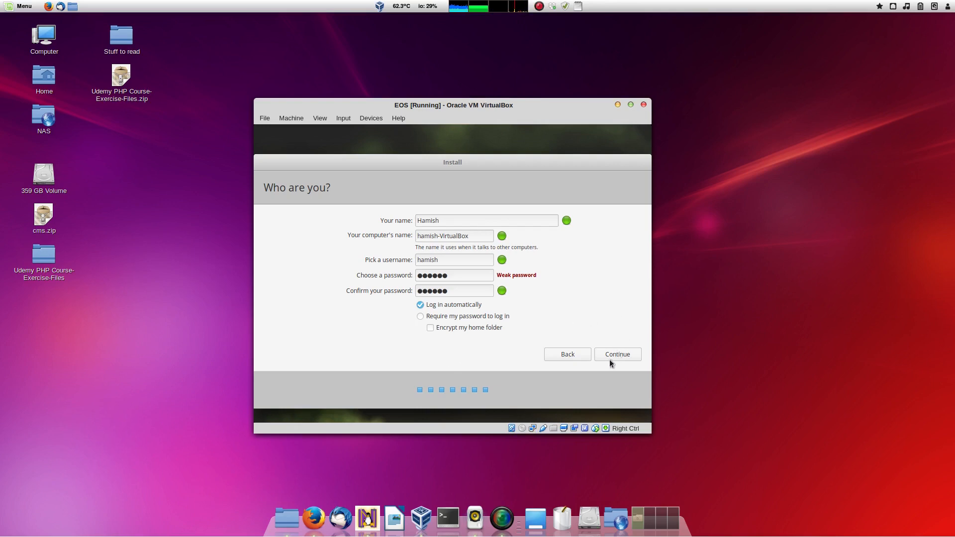
left_click(616, 354)
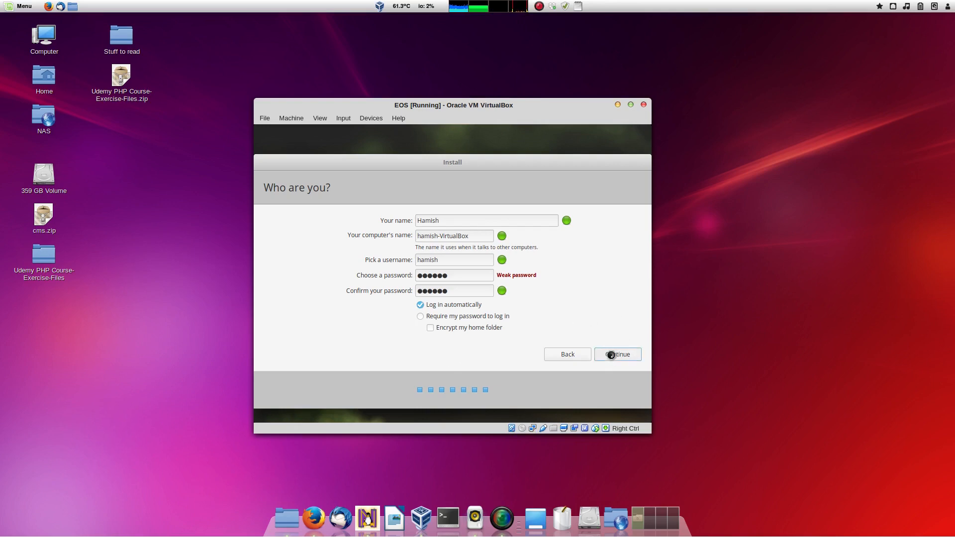
left_click(616, 354)
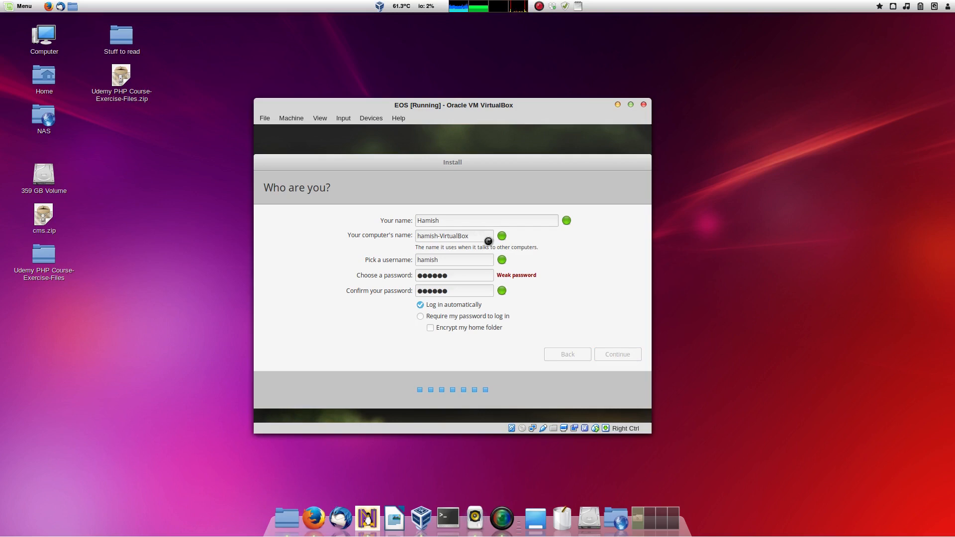
- Let the installer copy files until the Installation Complete notice appears
left_click(617, 354)
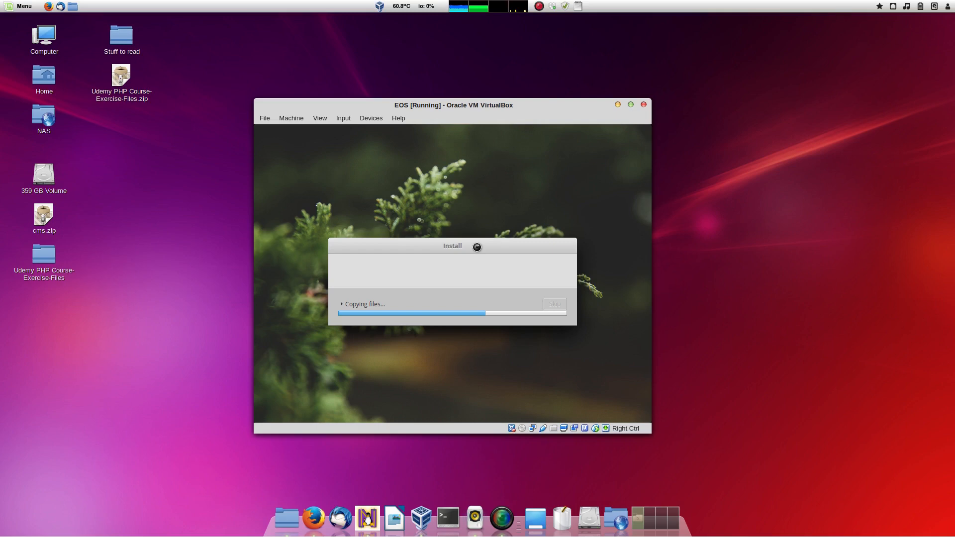
mouse_move(829, 240)
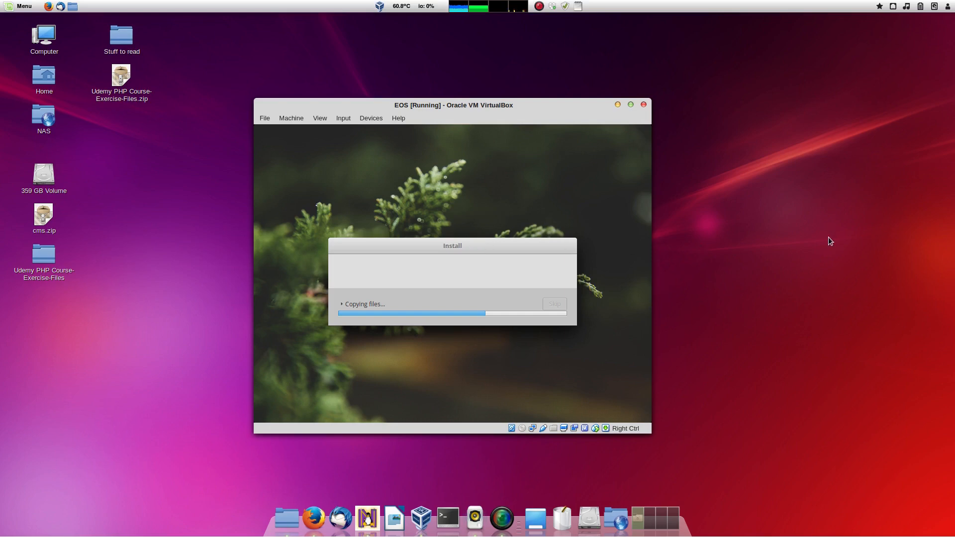
mouse_move(762, 364)
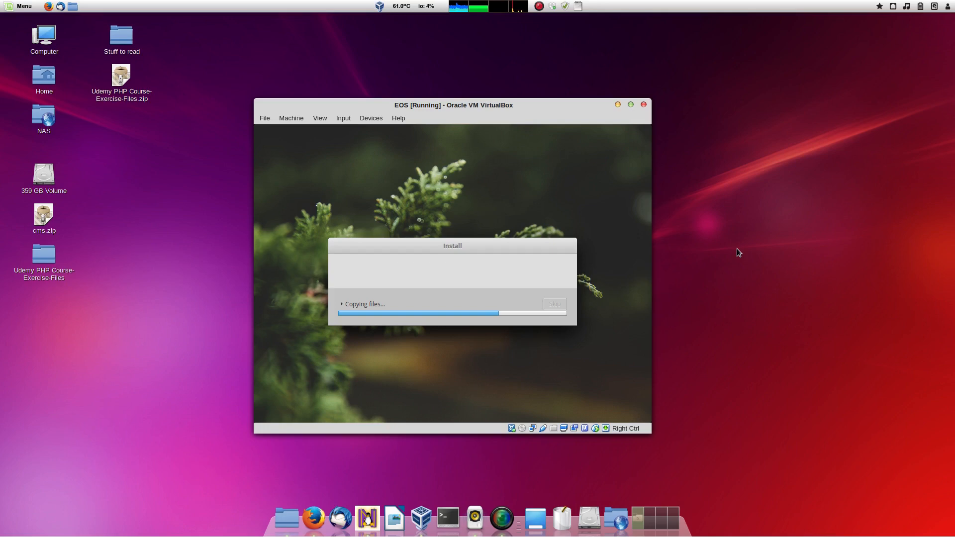
mouse_move(632, 116)
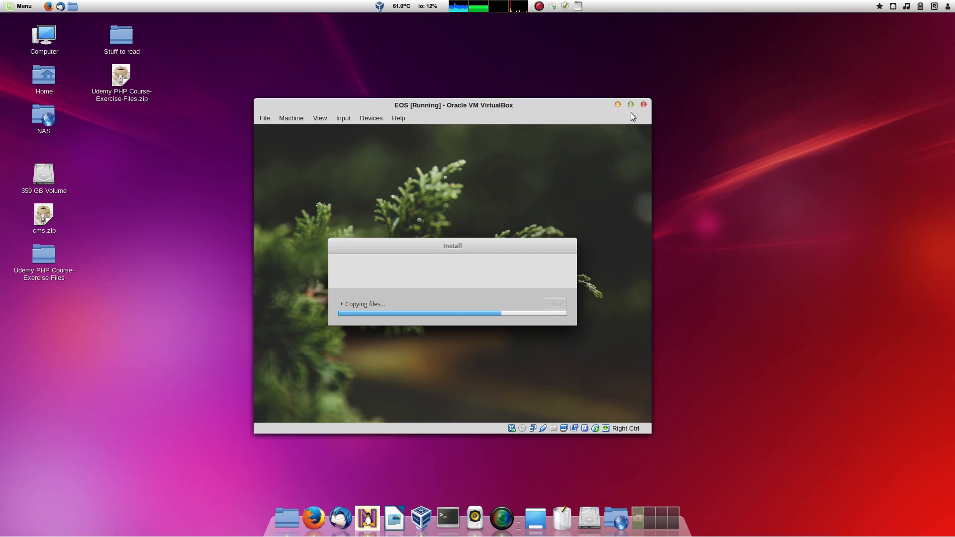
mouse_move(569, 101)
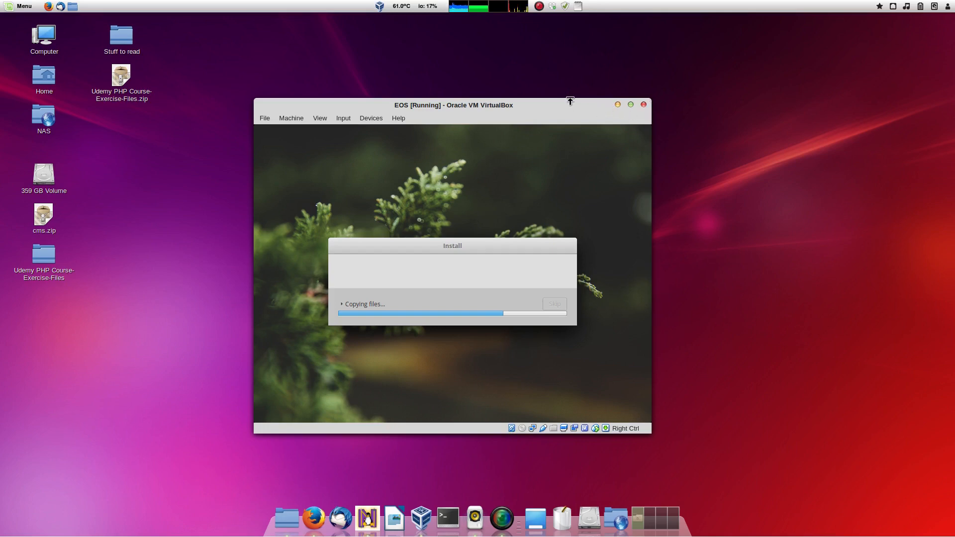
mouse_move(542, 105)
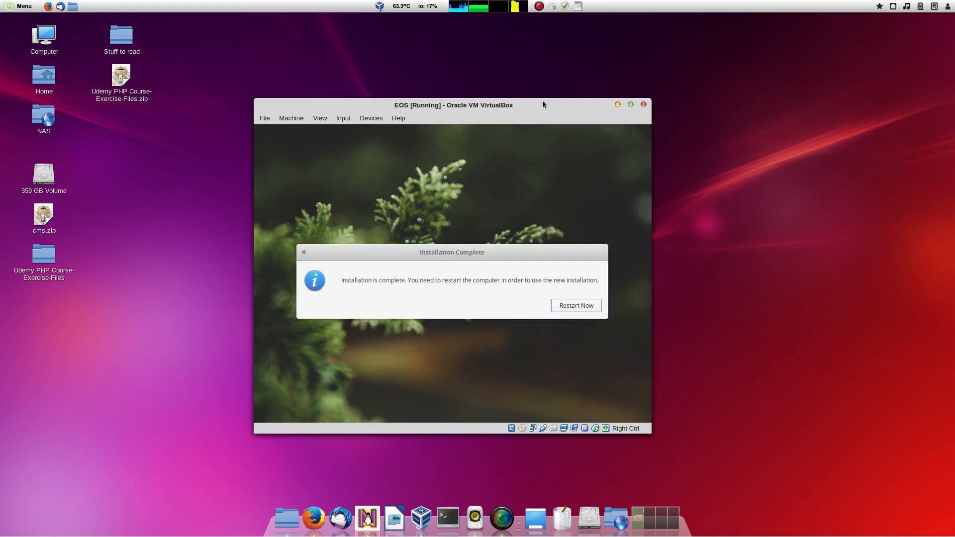
mouse_move(515, 139)
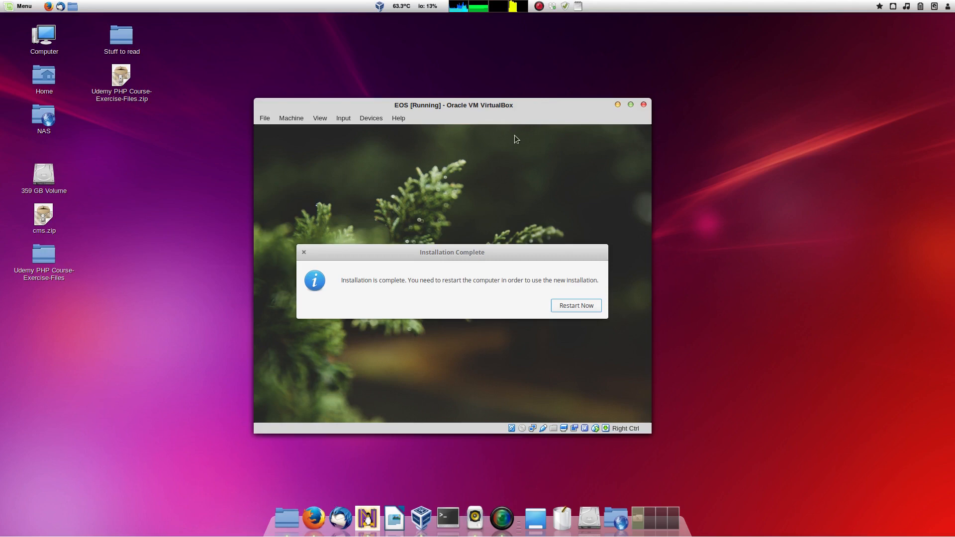
mouse_move(378, 96)
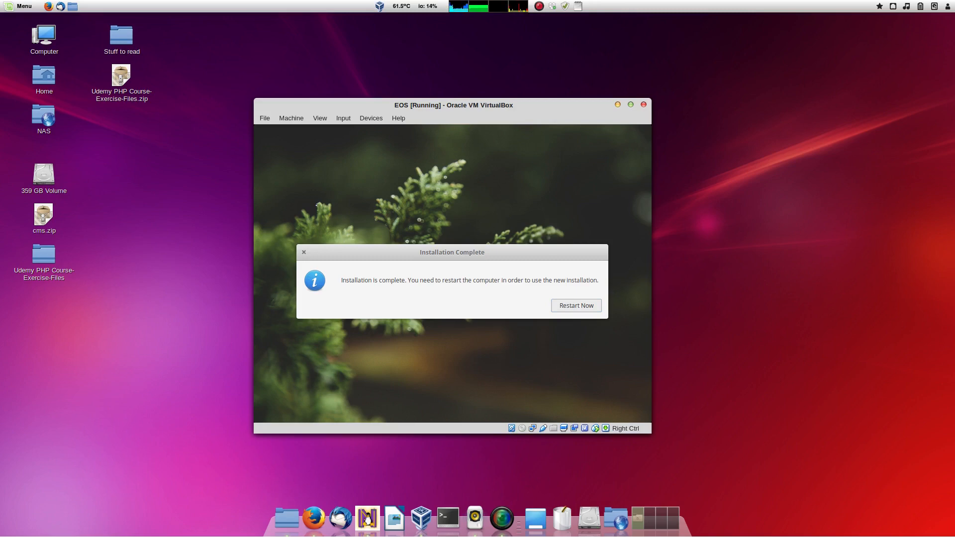
- Restart the VM into the newly installed elementary OS
left_click(574, 305)
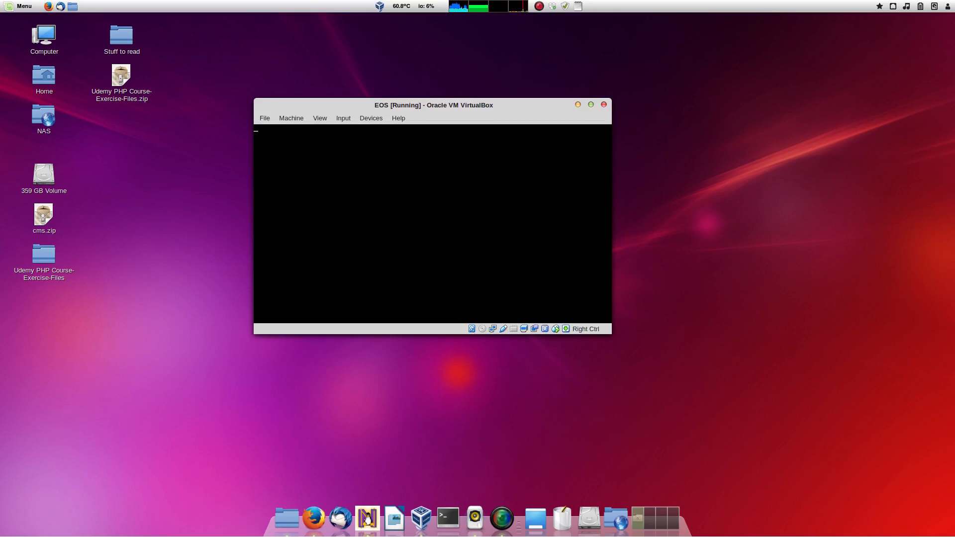
mouse_move(659, 183)
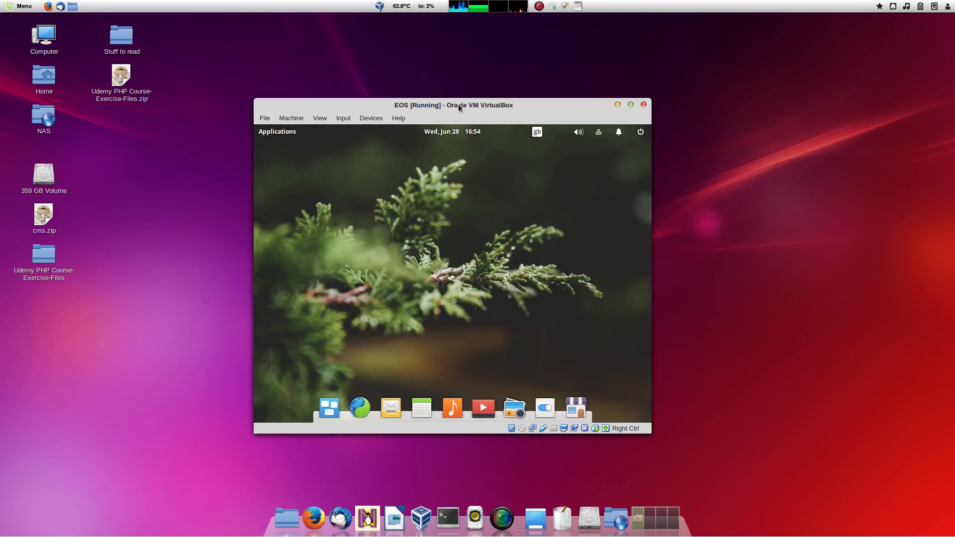
mouse_move(400, 145)
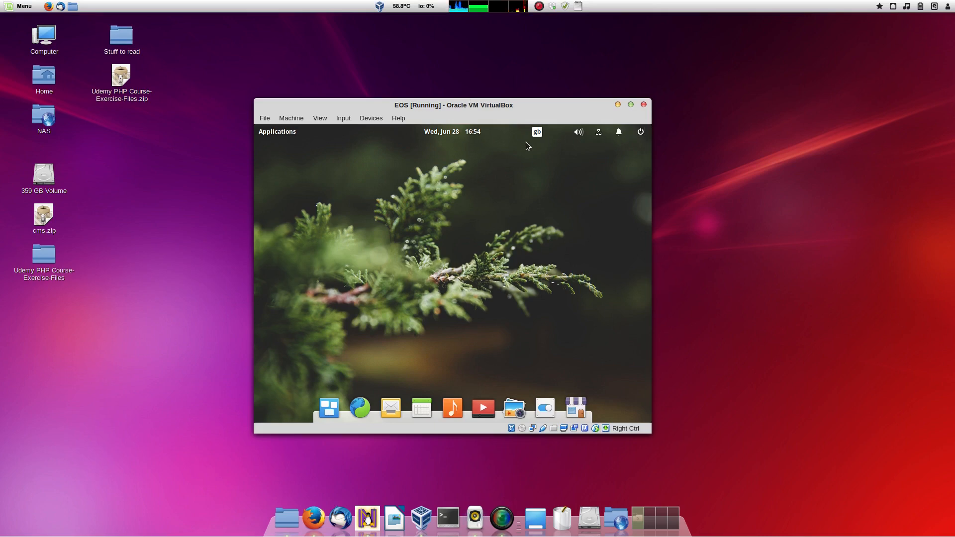
mouse_move(487, 194)
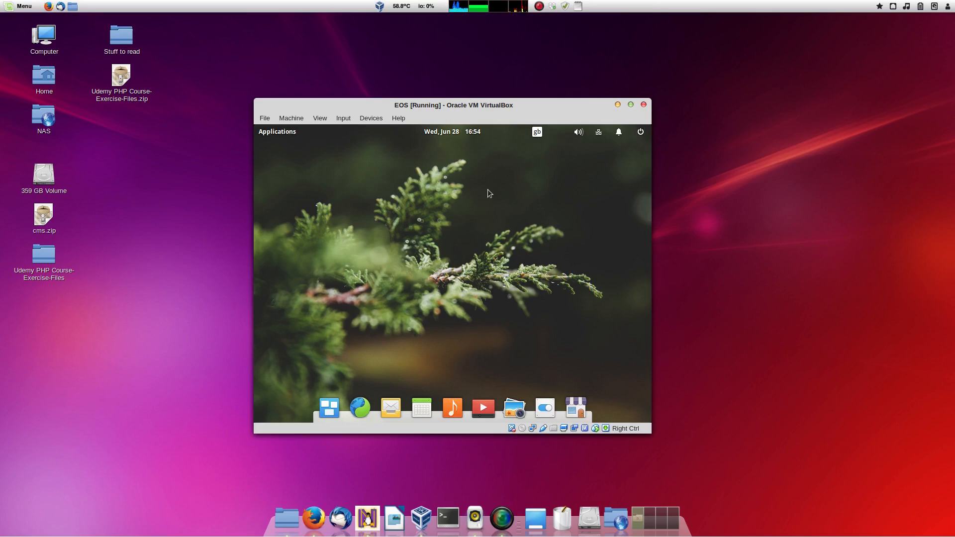